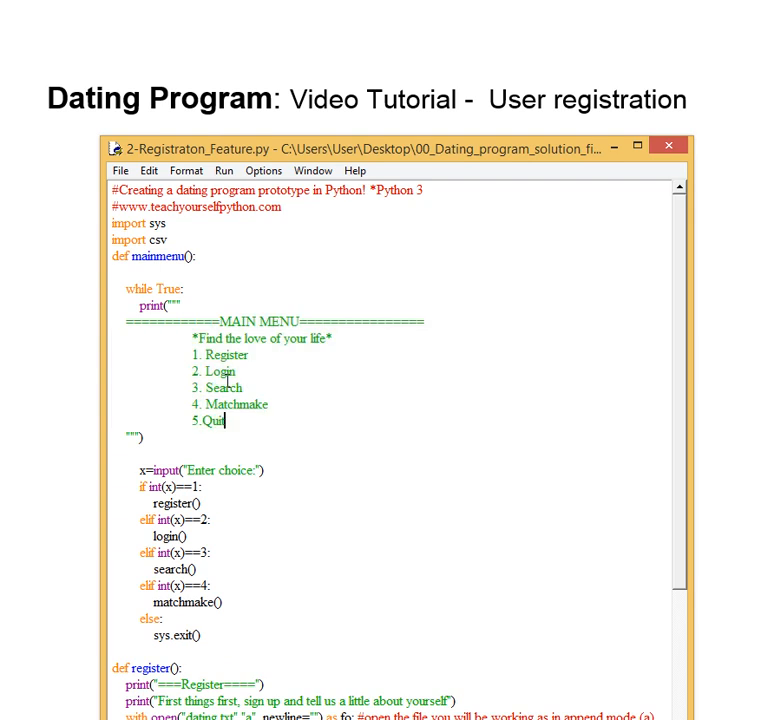
# Step: Review the Login/Register menu options, the with statement opening the file and the csv.writer line
pyautogui.doubleClick(208, 371)
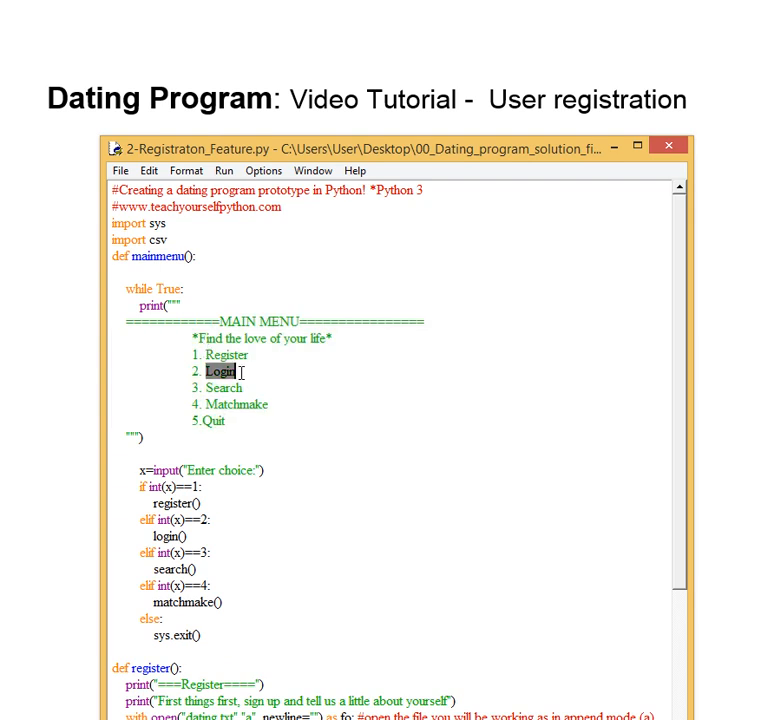
pyautogui.doubleClick(222, 354)
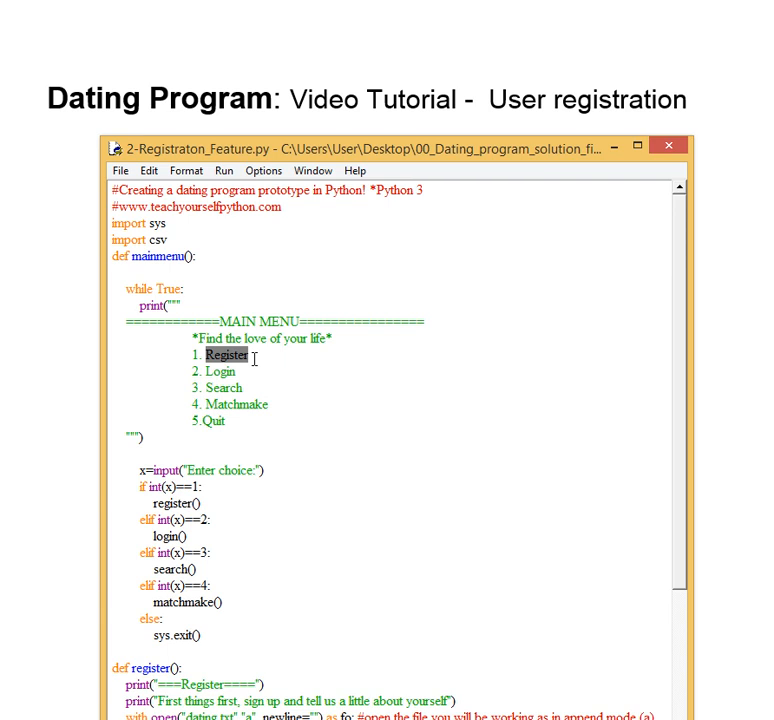
pyautogui.scroll(-3)
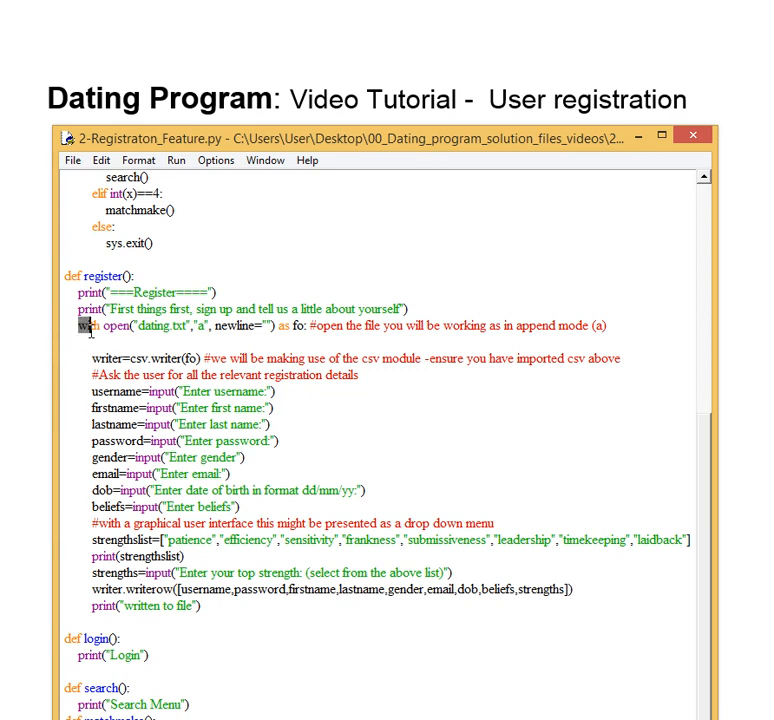
pyautogui.doubleClick(155, 325)
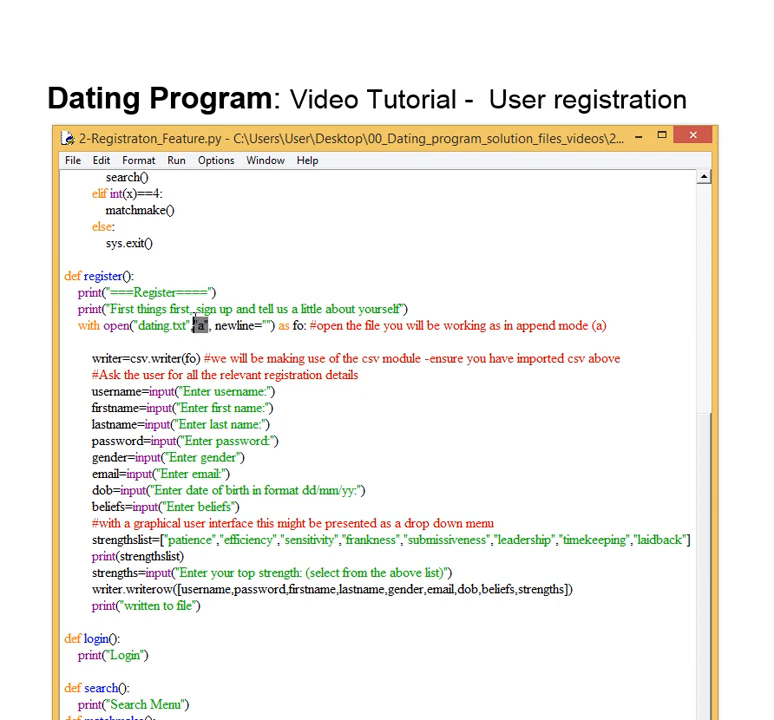
pyautogui.moveTo(391, 305)
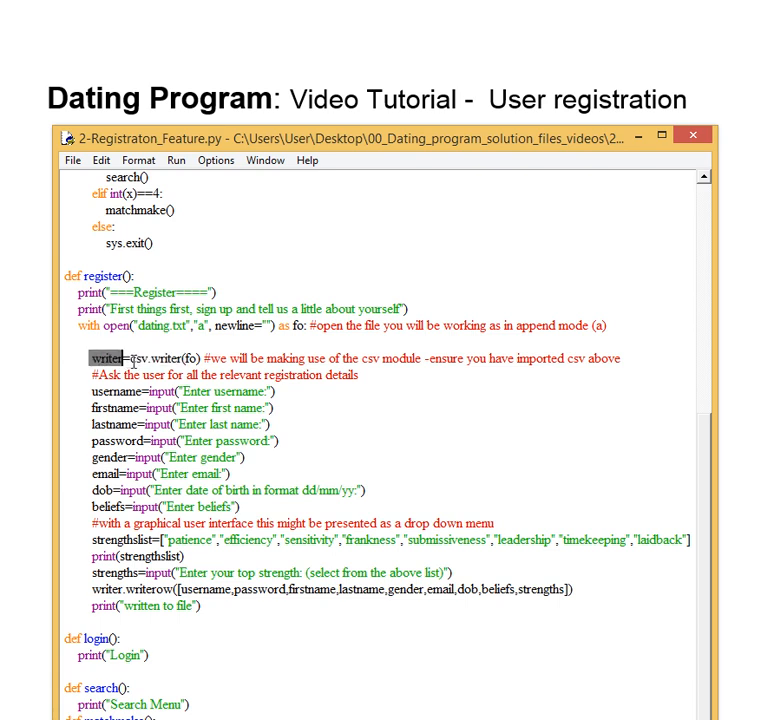
pyautogui.doubleClick(160, 358)
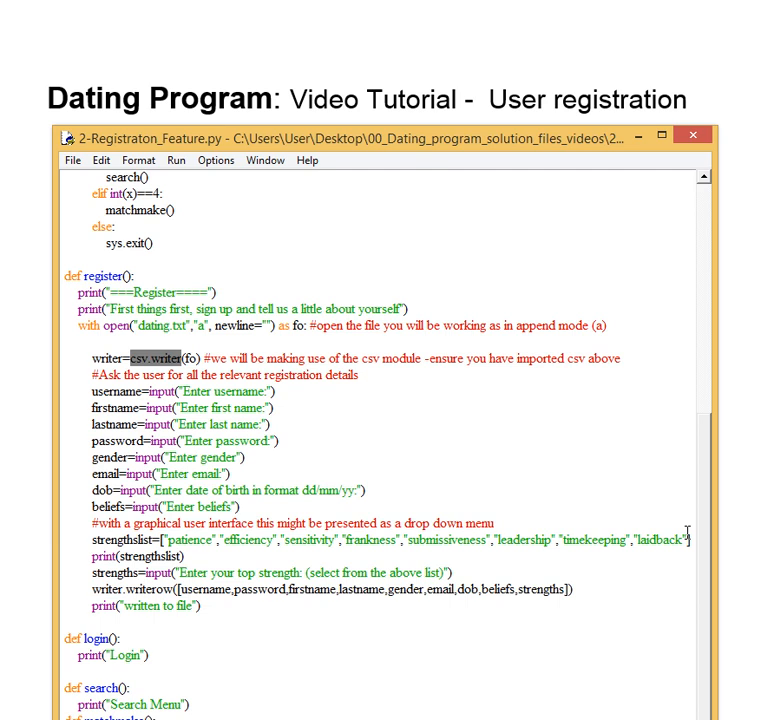
pyautogui.scroll(3)
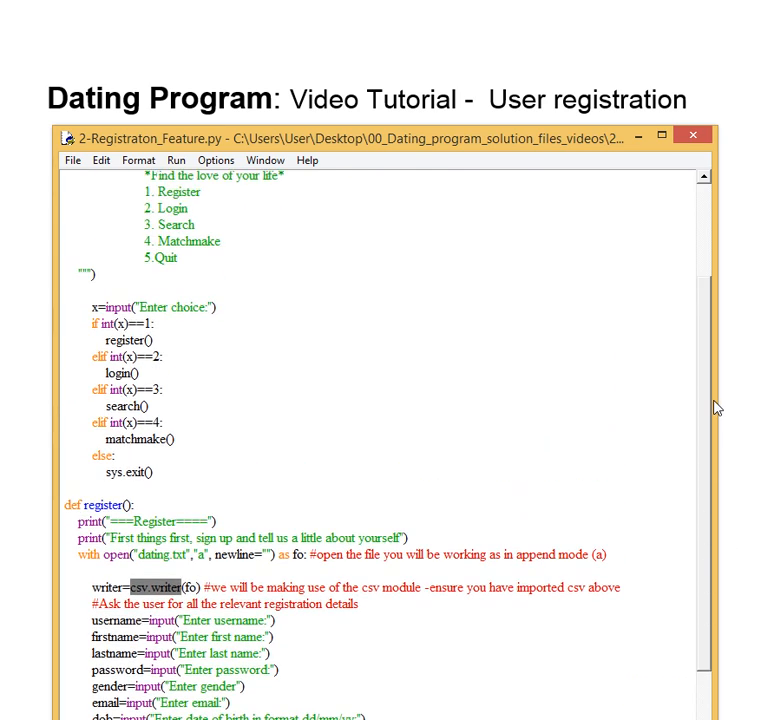
pyautogui.scroll(3)
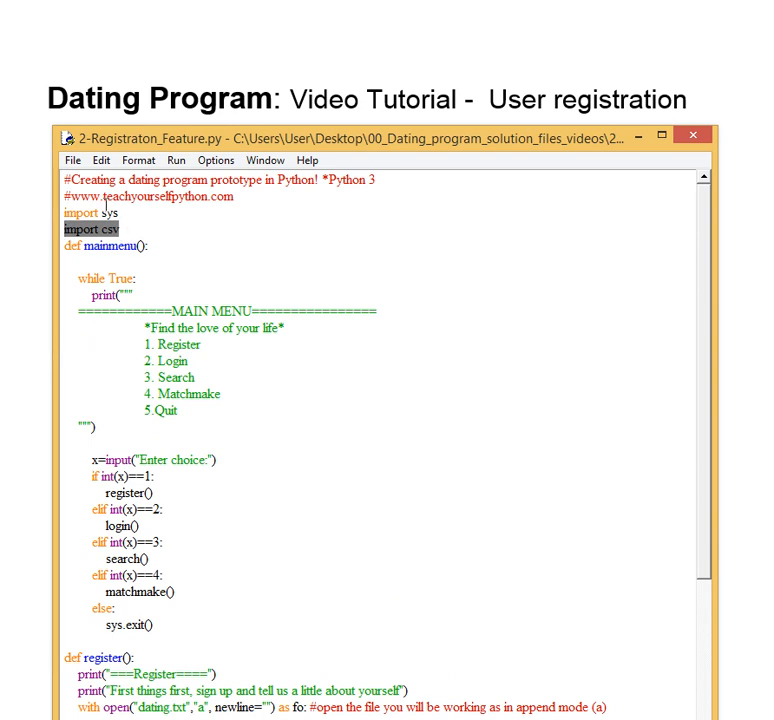
pyautogui.moveTo(164, 287)
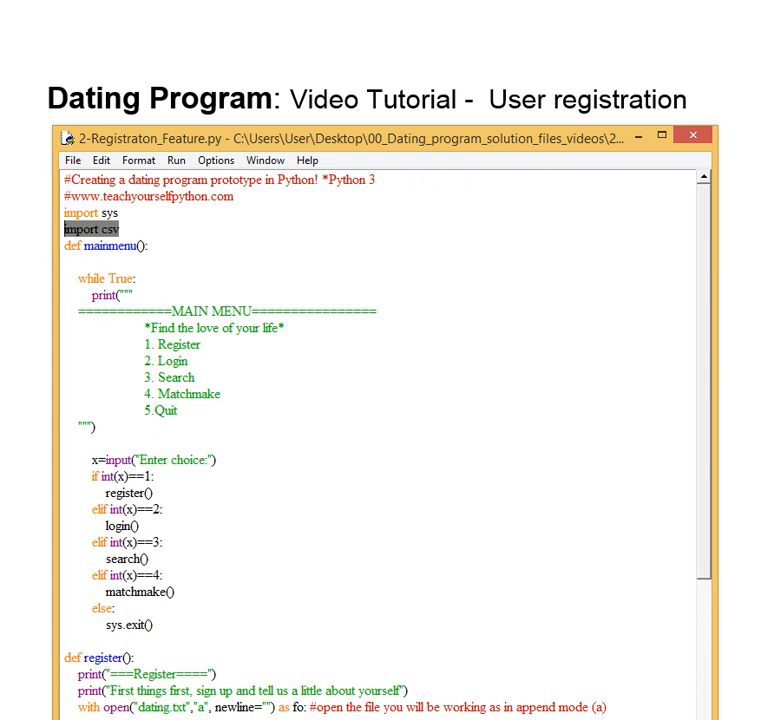
# Step: Highlight the input prompts for user details and username in the writerow list
pyautogui.scroll(-3)
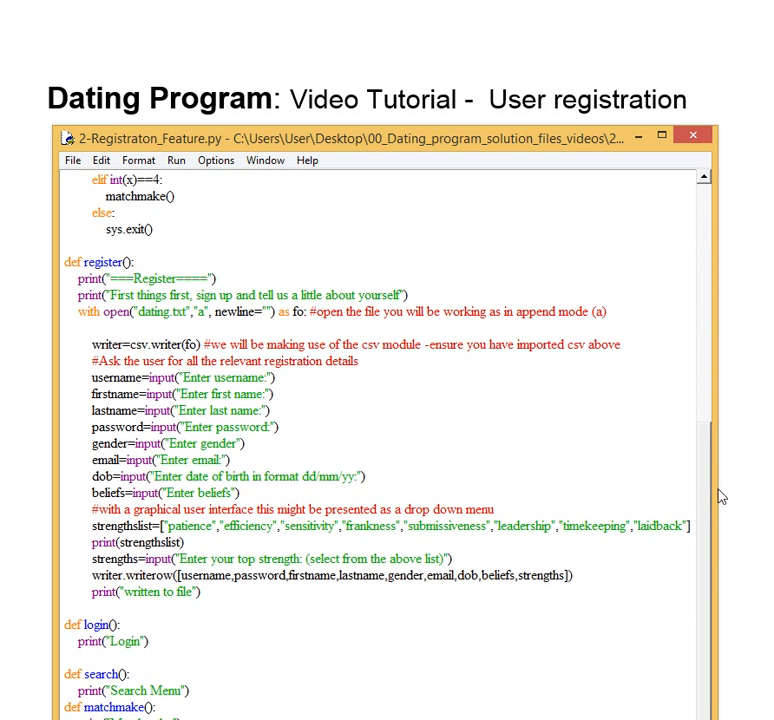
pyautogui.moveTo(85, 378); pyautogui.dragTo(240, 493)
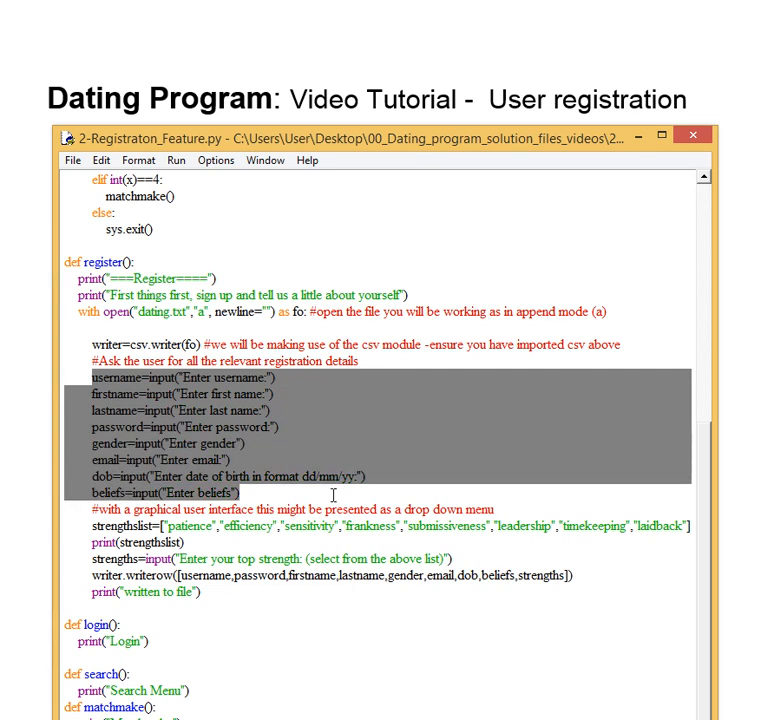
pyautogui.moveTo(335, 495); pyautogui.dragTo(294, 598)
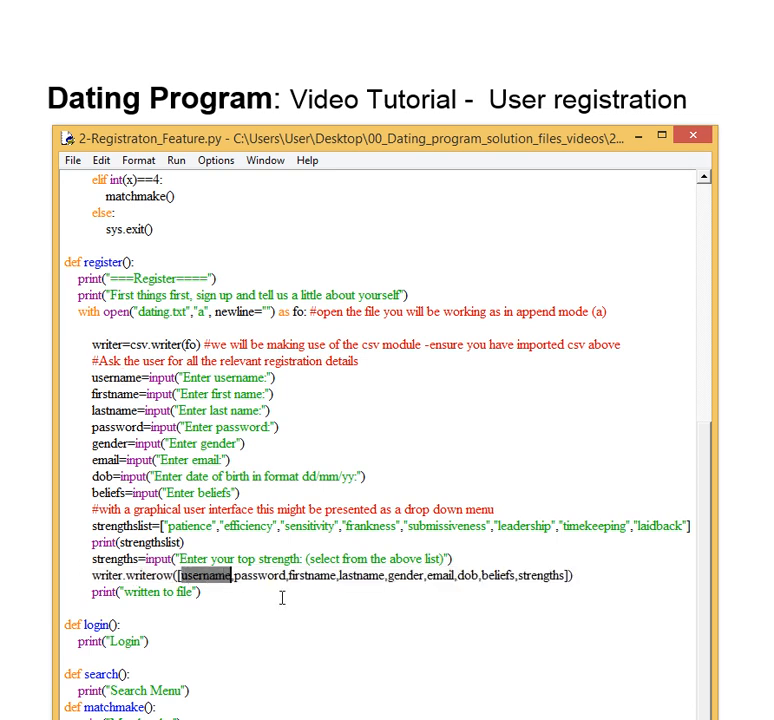
pyautogui.moveTo(510, 587)
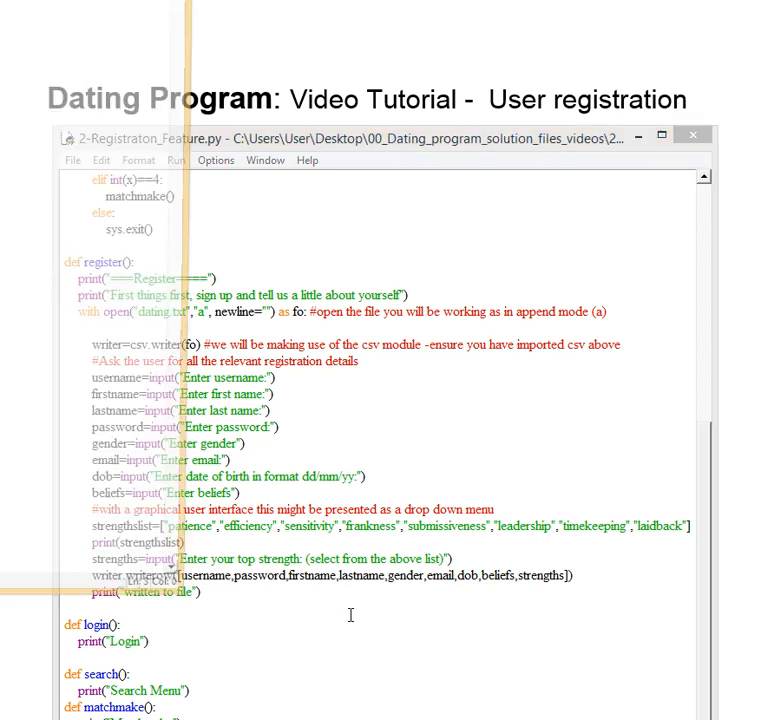
# Step: Minimise IDLE, view dating.txt's three stored user records in Notepad from the solution folder, then close it
pyautogui.click(175, 160)
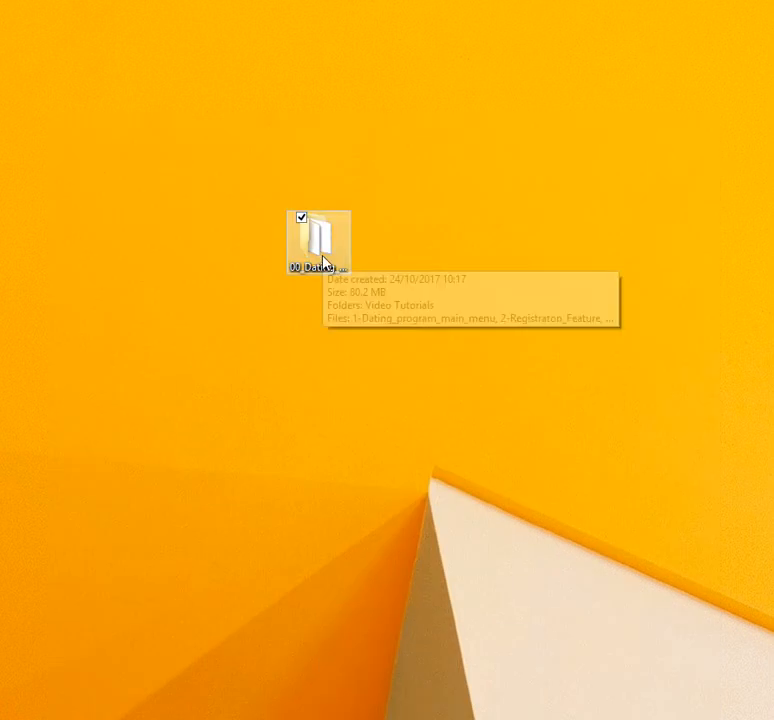
pyautogui.doubleClick(318, 240)
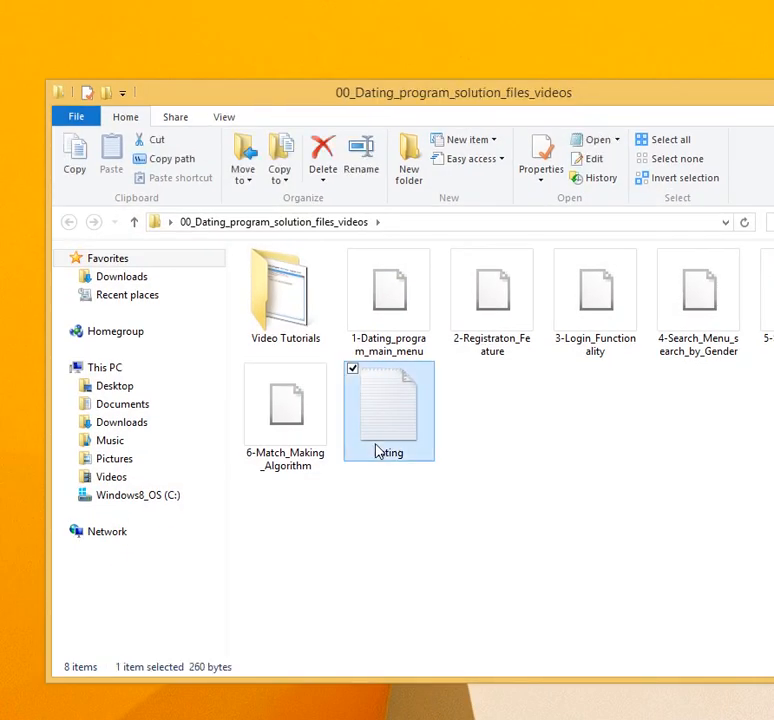
pyautogui.doubleClick(389, 410)
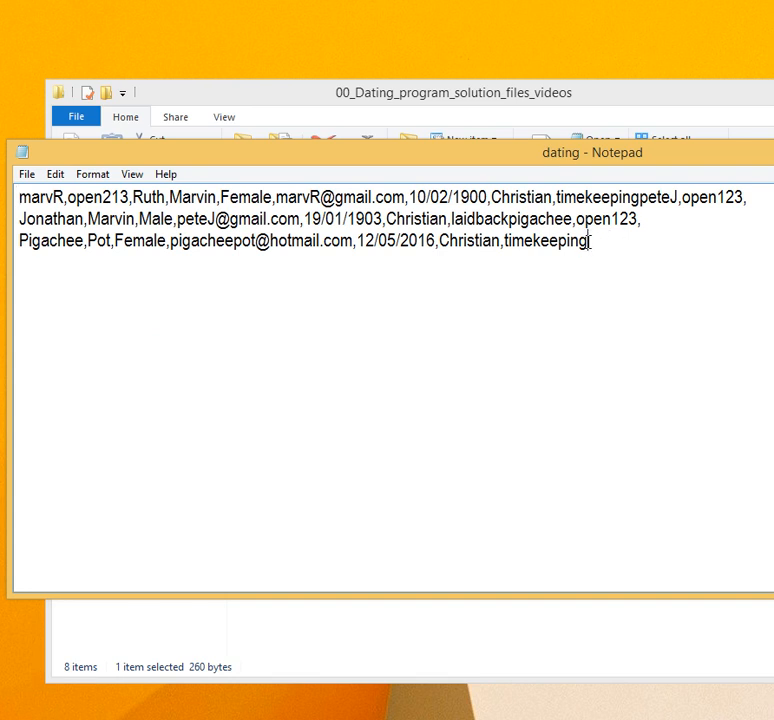
pyautogui.click(176, 199)
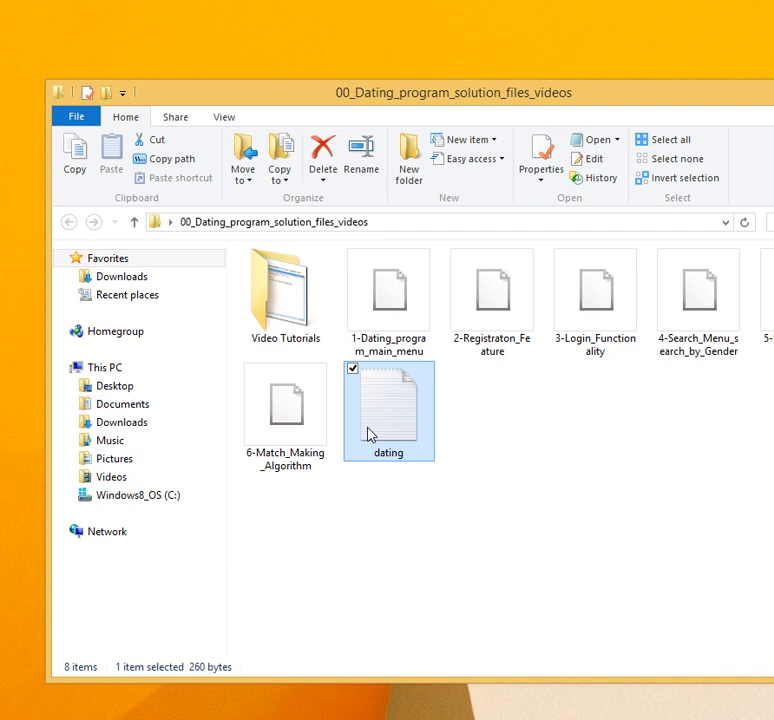
pyautogui.doubleClick(388, 405)
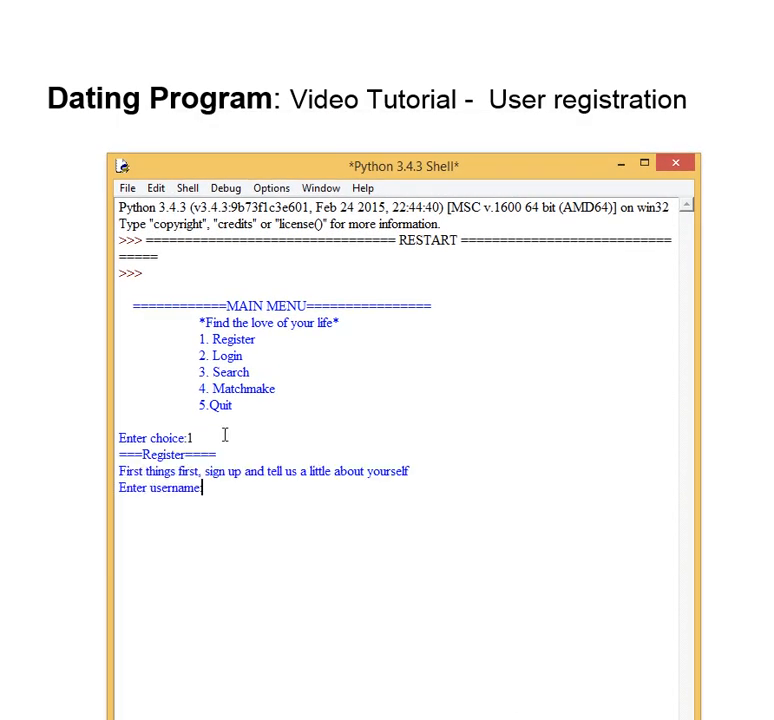
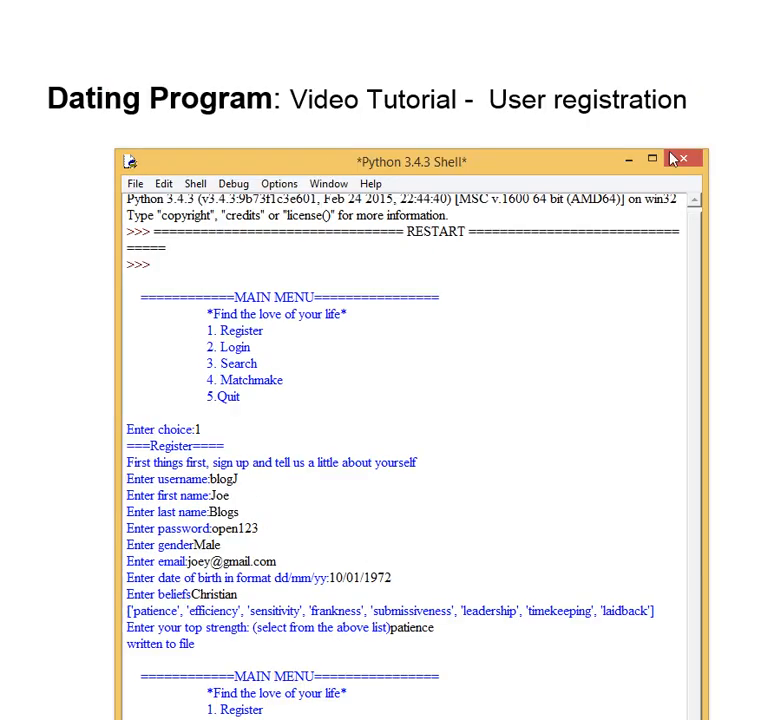
pyautogui.moveTo(686, 160)
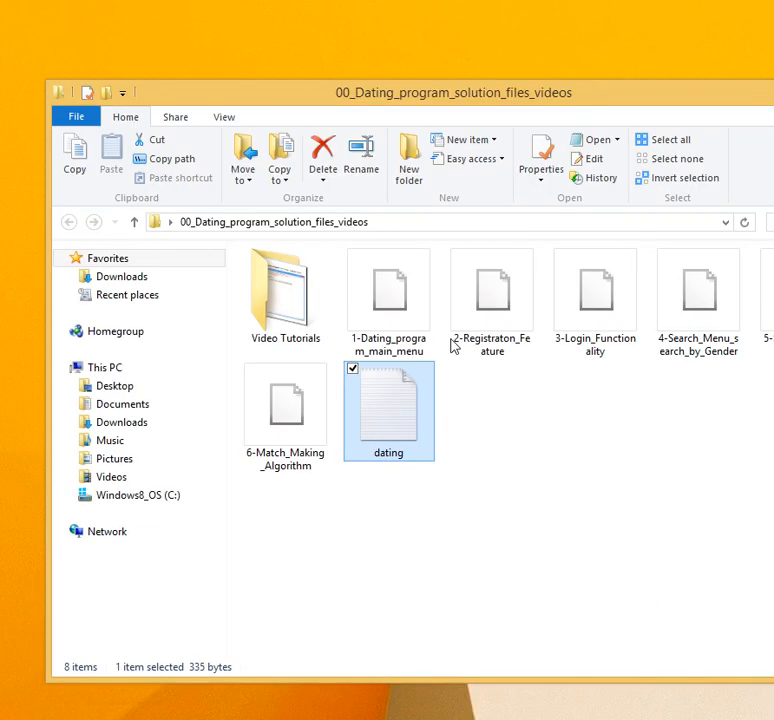
# Step: Reopen dating.txt from File Explorer to confirm the appended blogJ record
pyautogui.doubleClick(388, 407)
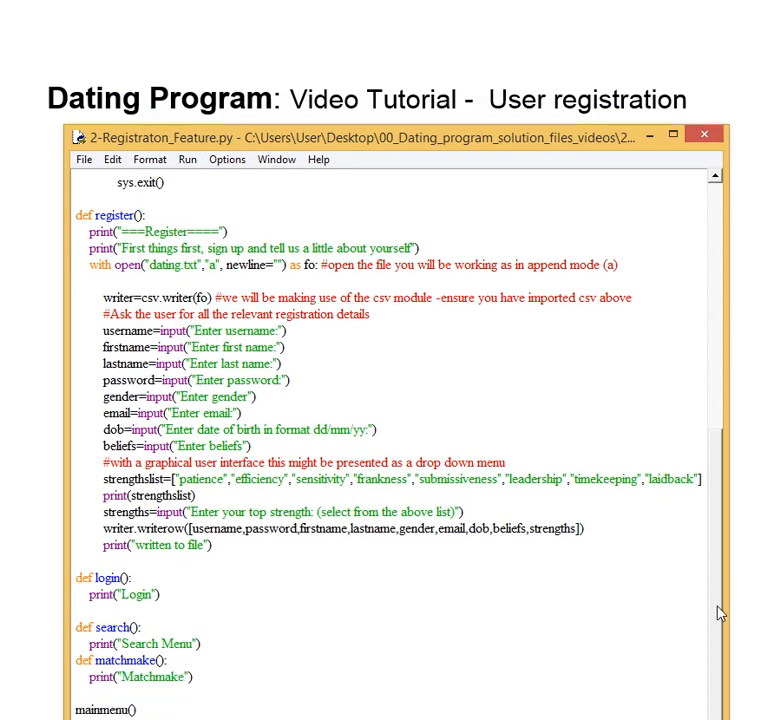
pyautogui.scroll(3)
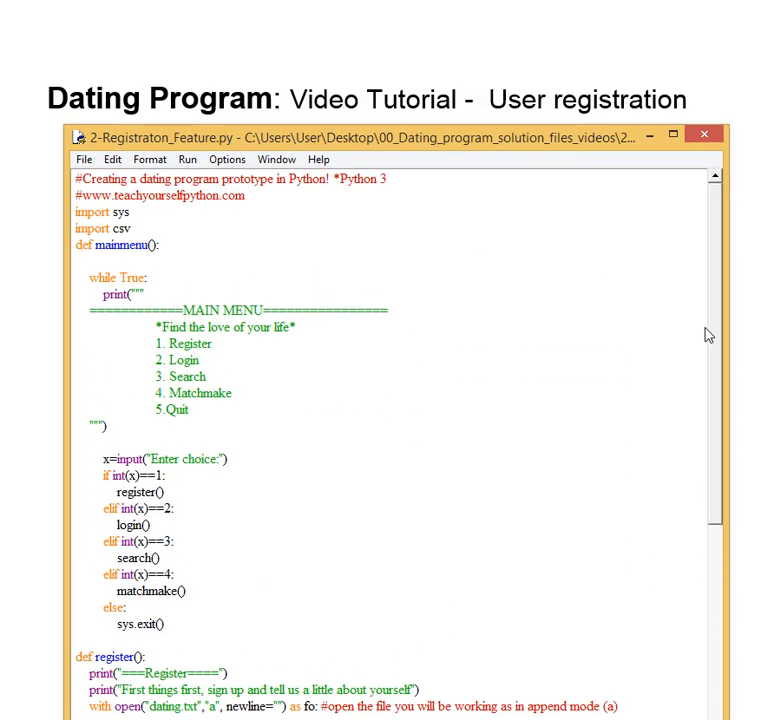
pyautogui.doubleClick(186, 359)
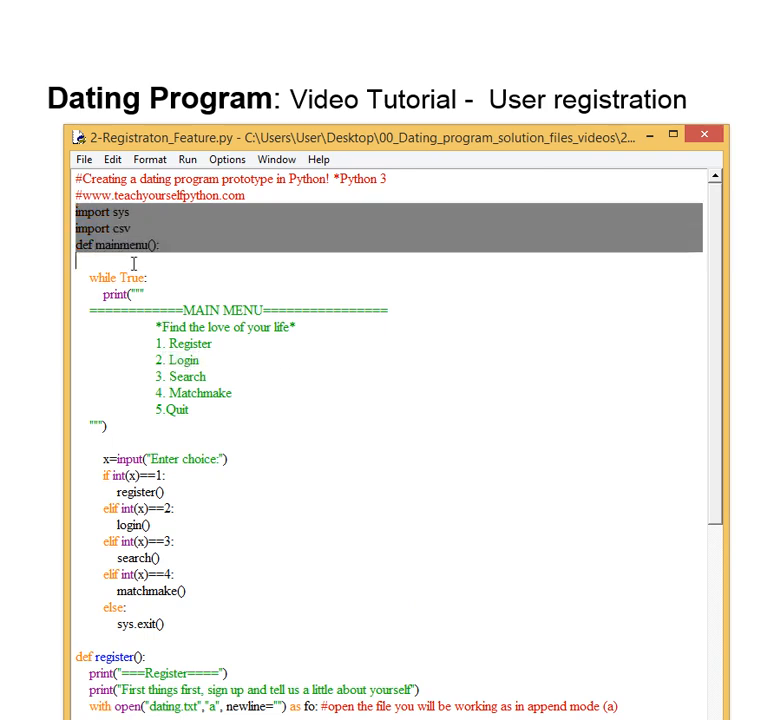
pyautogui.scroll(-3)
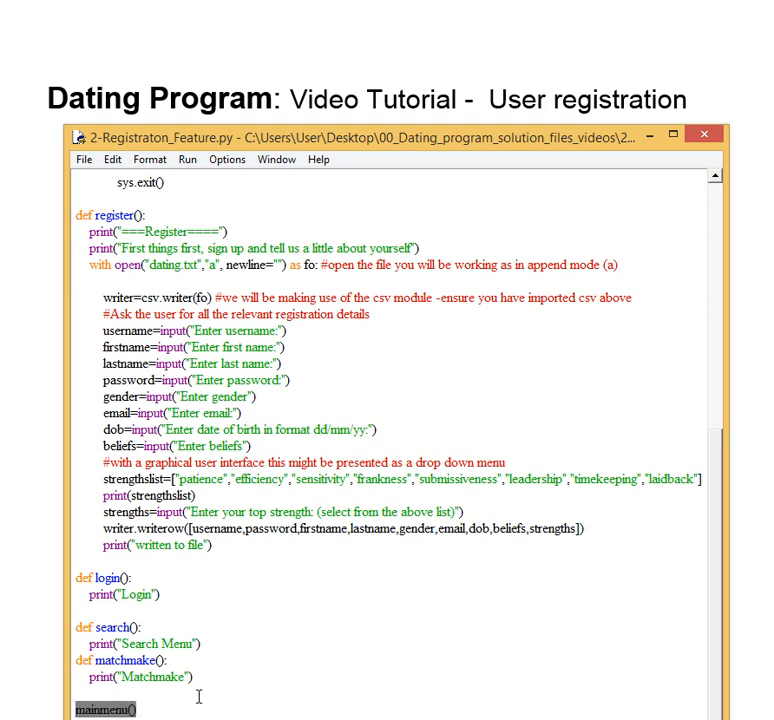
pyautogui.scroll(3)
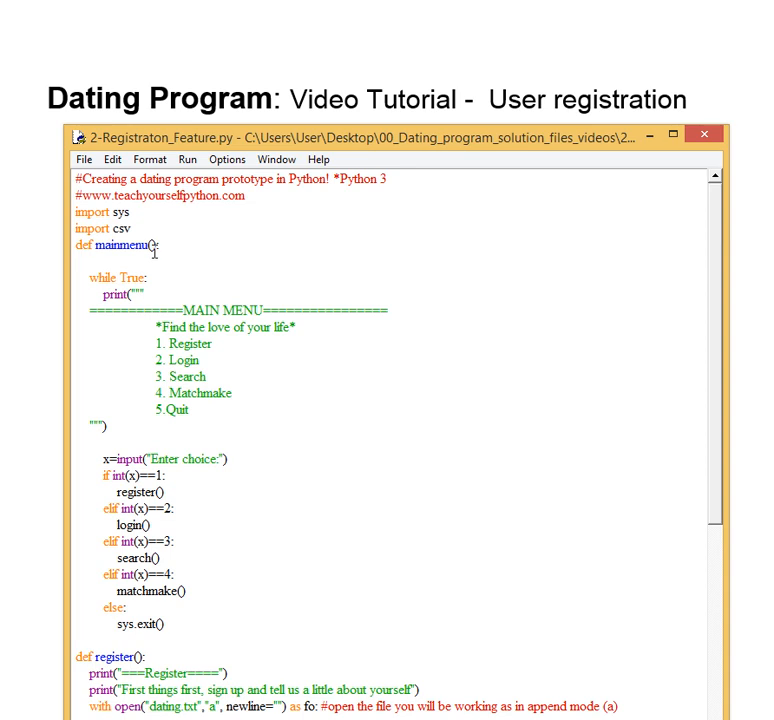